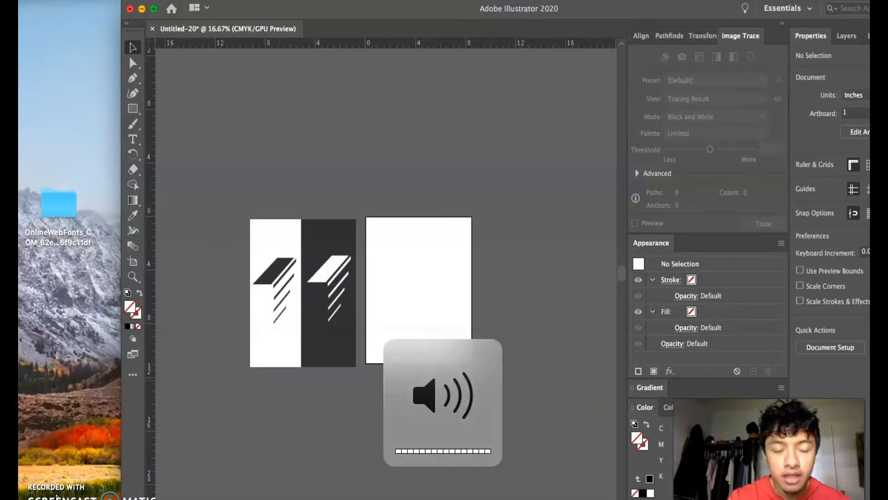
# Browse PATRIOT > all work > sustain logo in Finder and view logodesigns_Page_3.jpg.
pyautogui.click(278, 345)
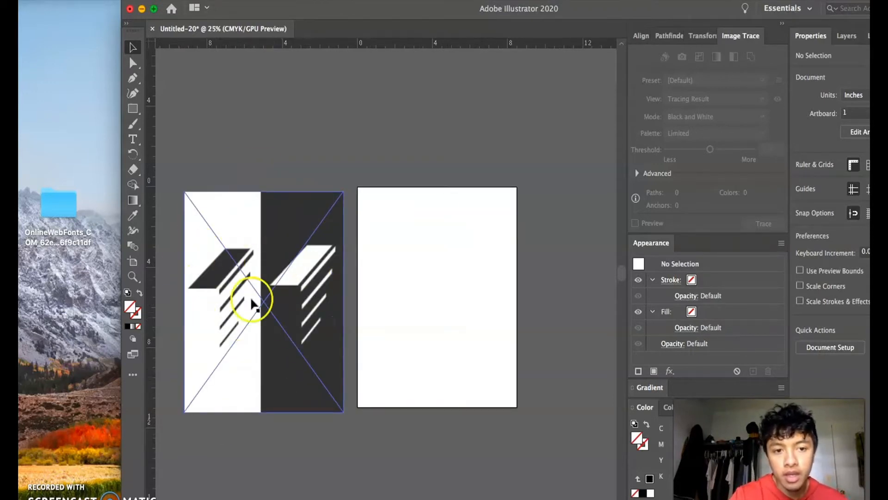
pyautogui.moveTo(285, 333)
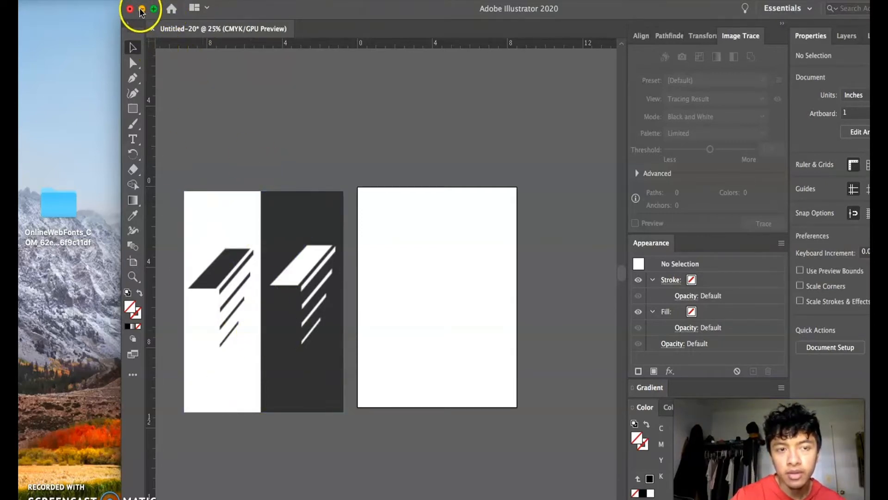
pyautogui.click(141, 9)
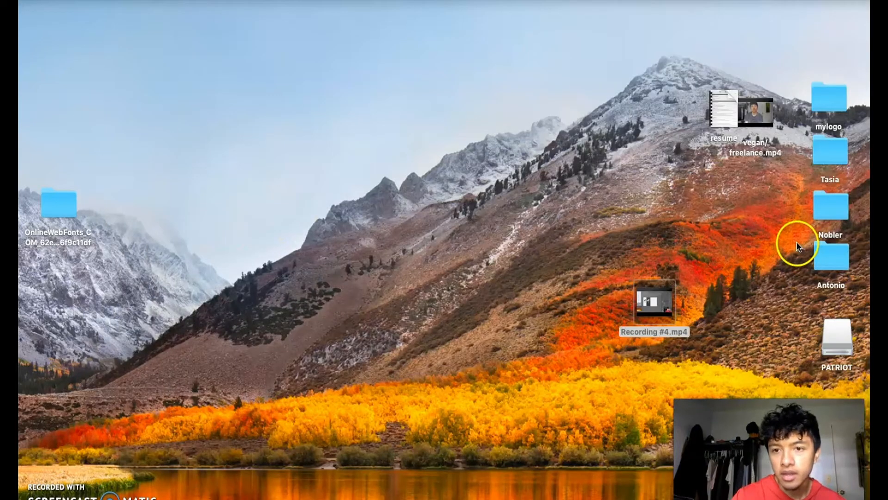
pyautogui.doubleClick(837, 334)
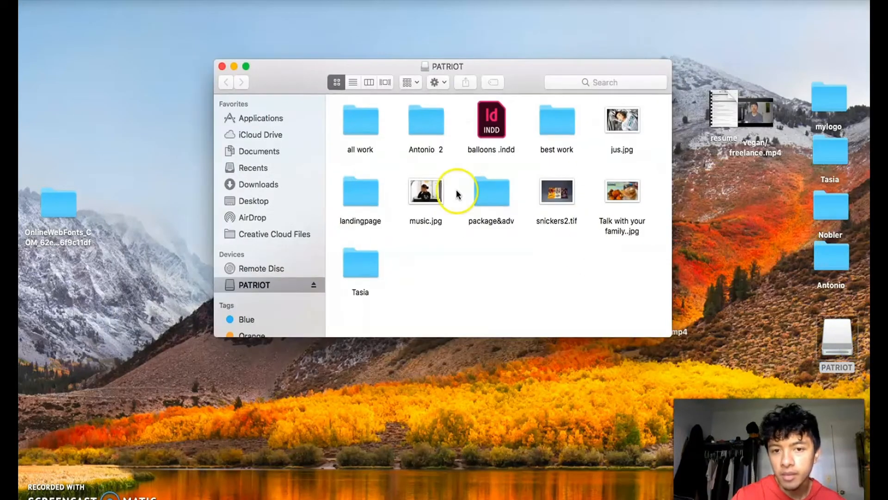
pyautogui.doubleClick(360, 119)
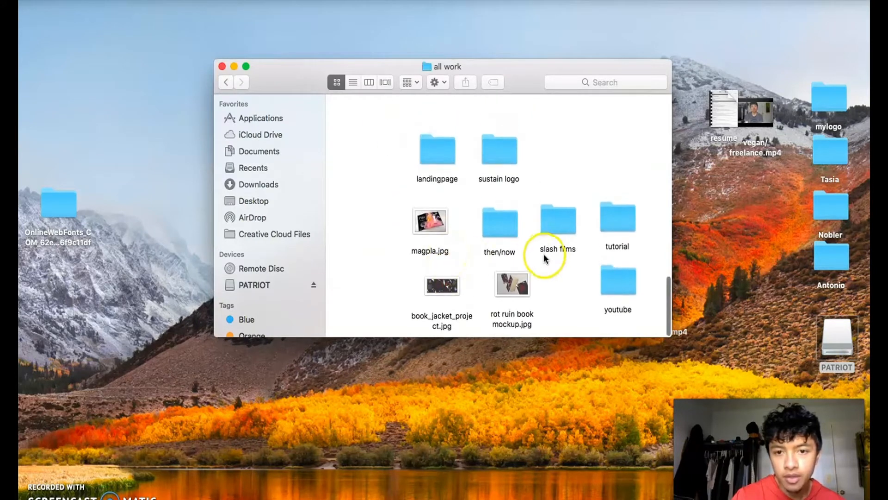
pyautogui.doubleClick(499, 146)
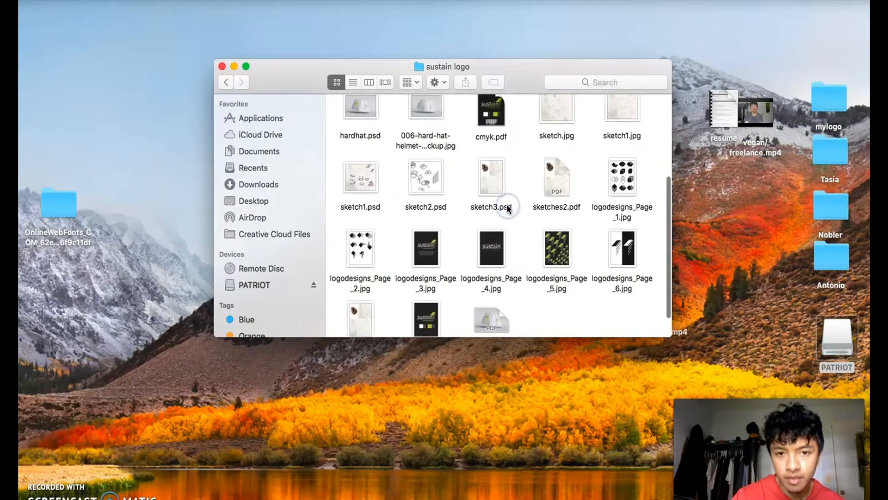
pyautogui.click(426, 248)
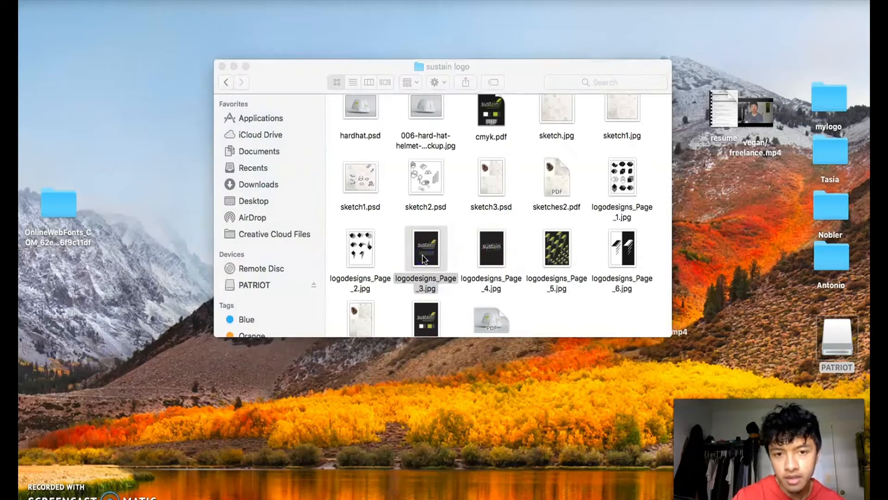
pyautogui.doubleClick(425, 247)
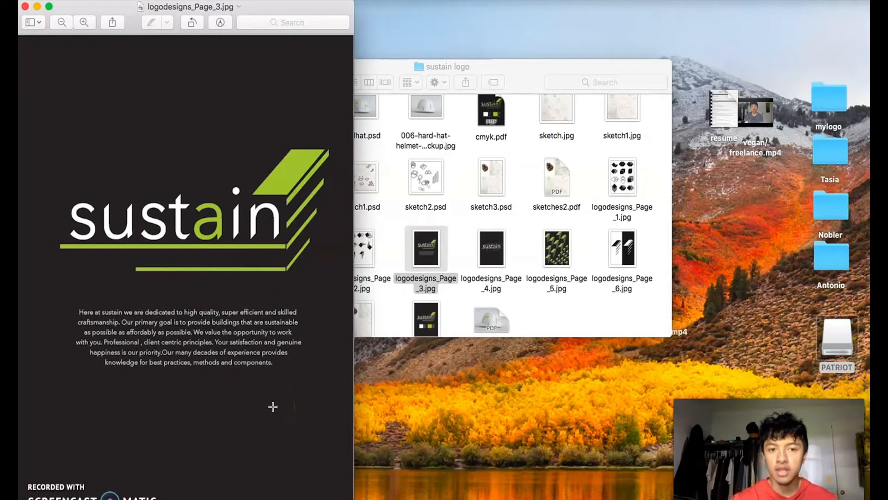
# Review the green sustain logo reference in Preview and close its window.
pyautogui.click(180, 401)
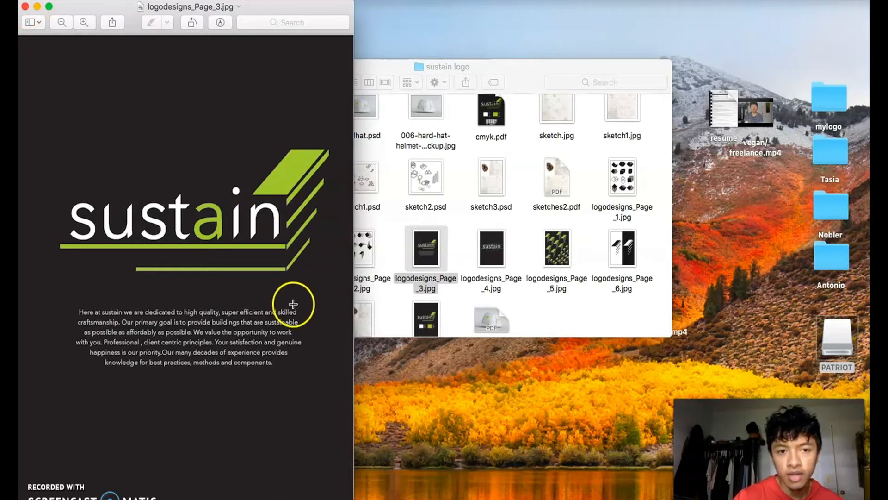
pyautogui.moveTo(293, 200)
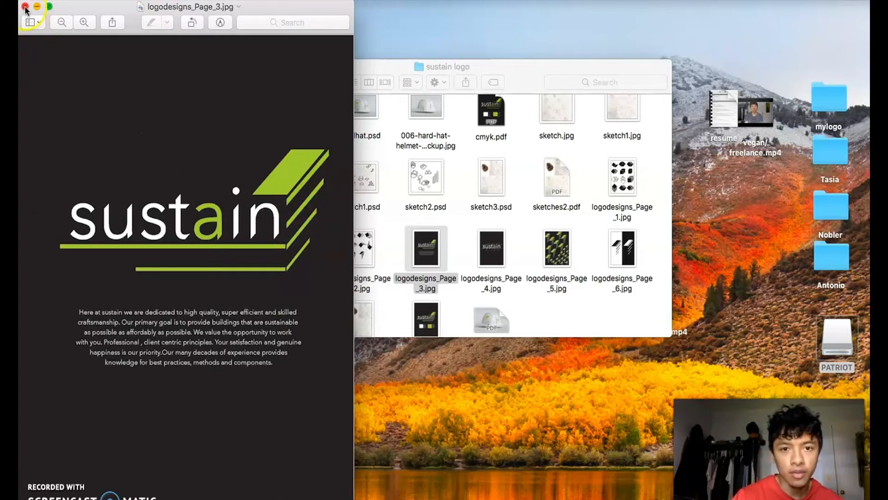
pyautogui.click(25, 7)
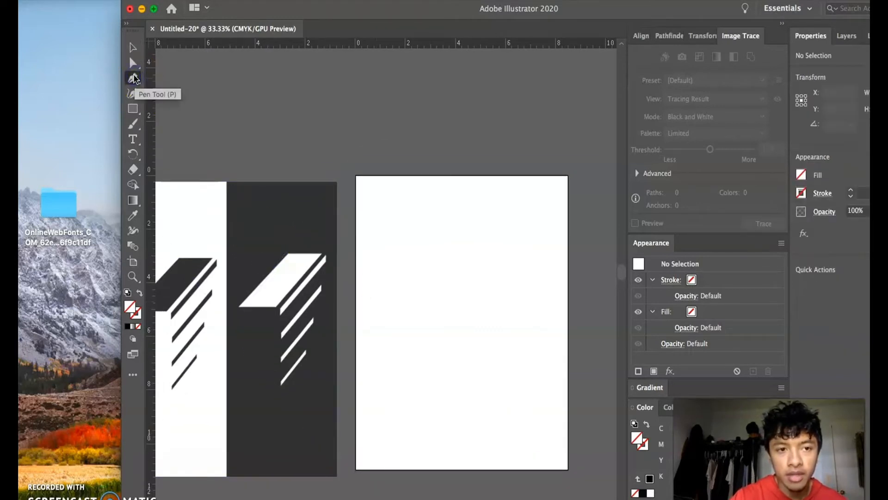
# Draw a closed four-point slanted parallelogram with the Pen tool on the blank artboard.
pyautogui.click(132, 78)
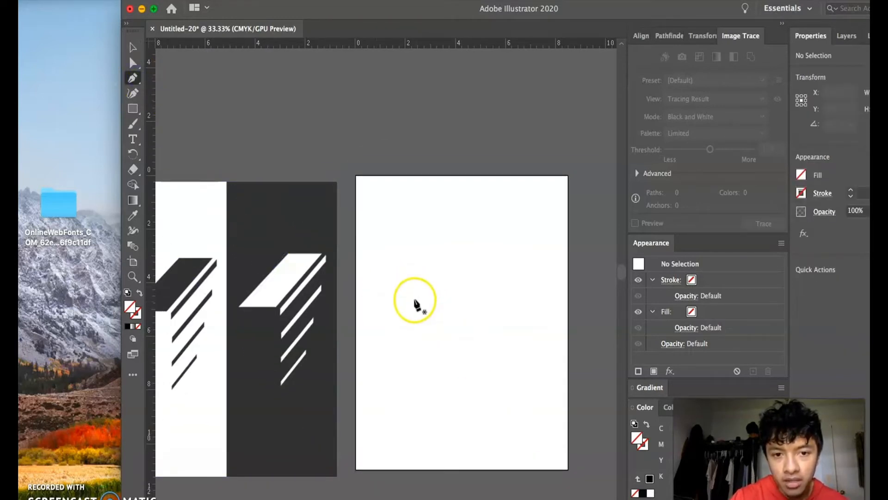
pyautogui.moveTo(413, 299); pyautogui.dragTo(455, 302)
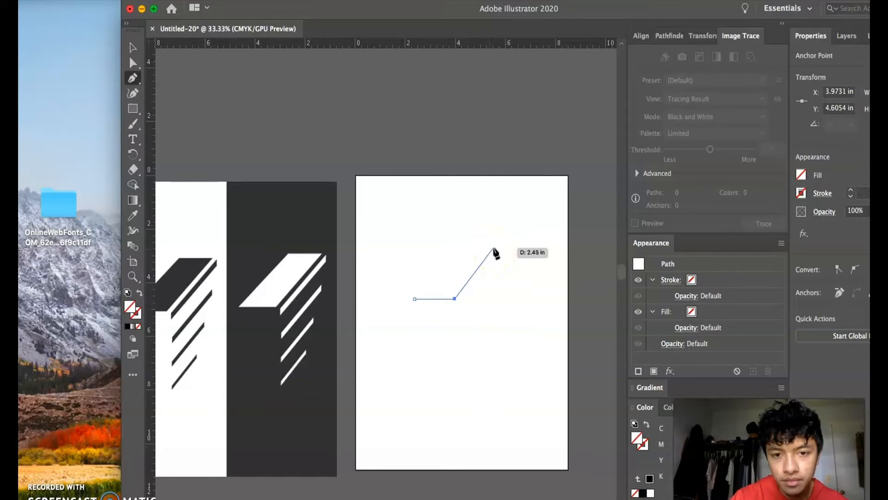
pyautogui.moveTo(494, 252); pyautogui.dragTo(451, 249)
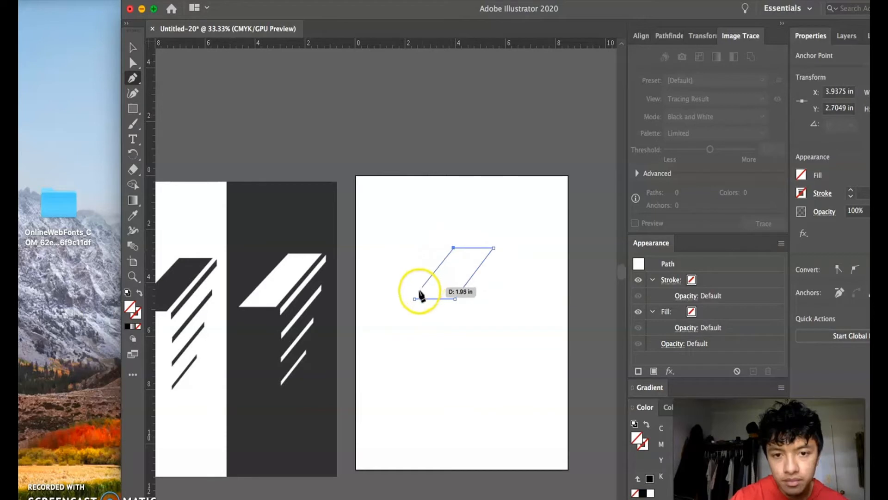
pyautogui.click(416, 296)
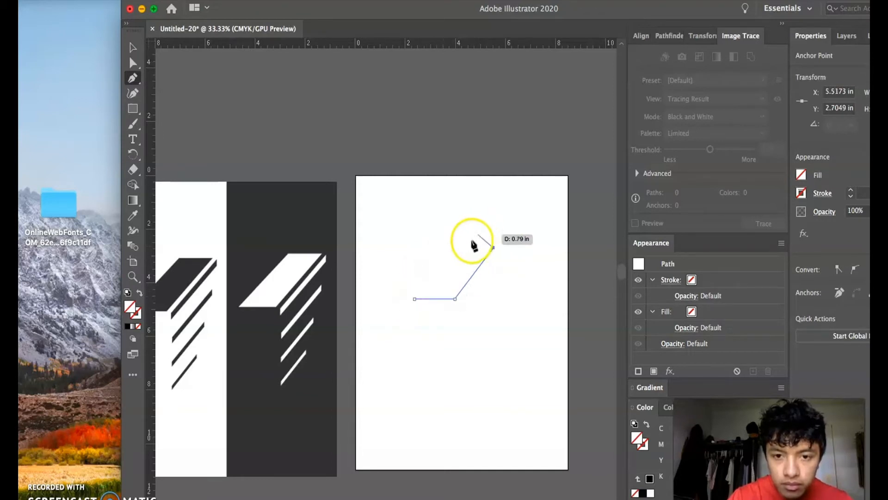
pyautogui.moveTo(490, 248); pyautogui.dragTo(456, 249)
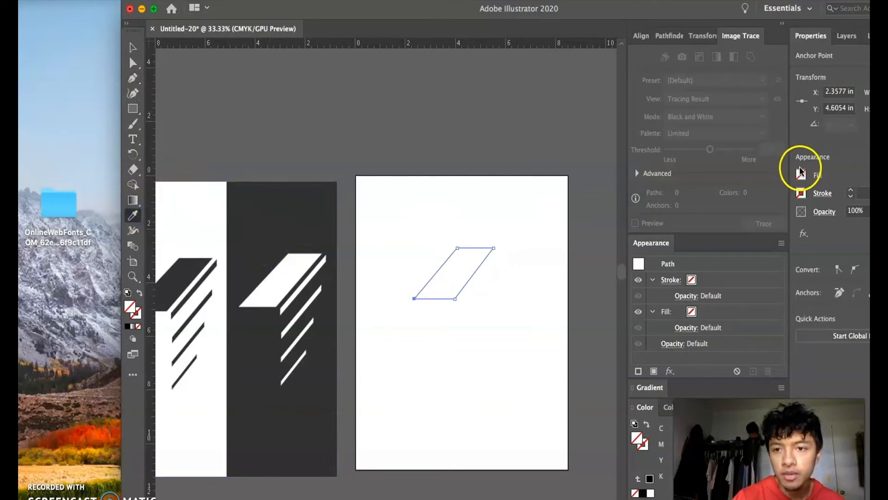
# Fill the parallelogram solid black and move it higher and to the right.
pyautogui.click(801, 175)
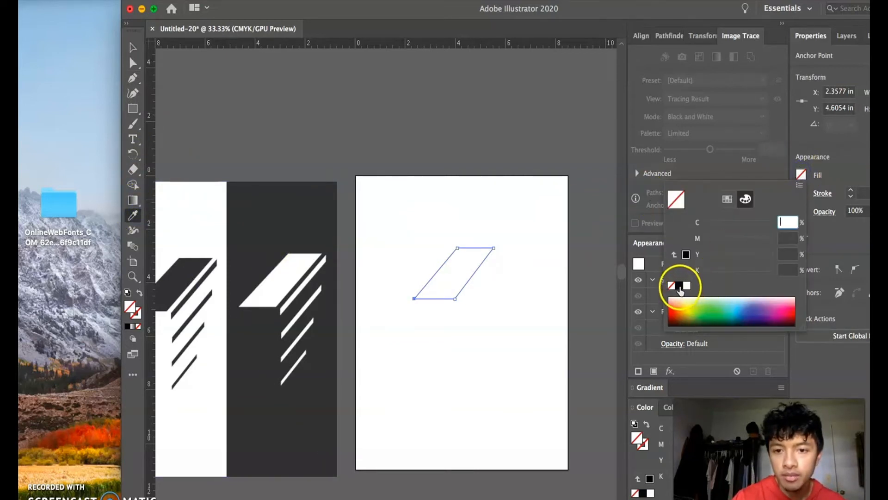
pyautogui.click(681, 286)
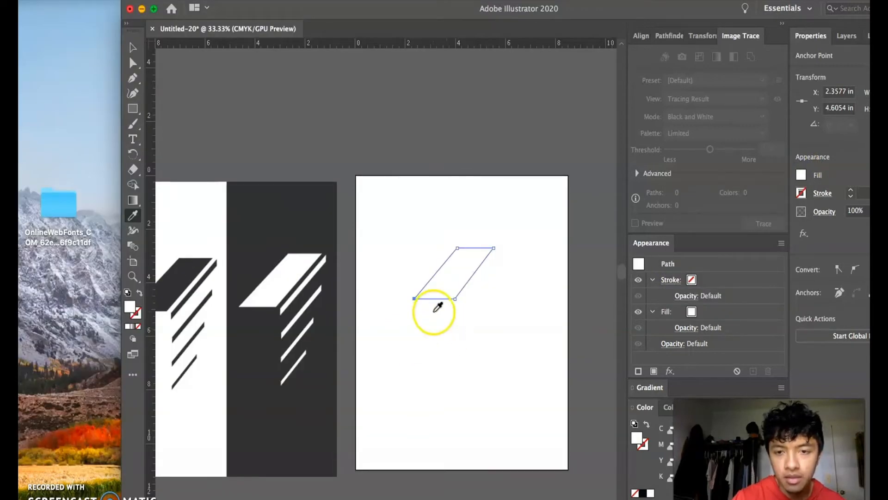
pyautogui.click(436, 311)
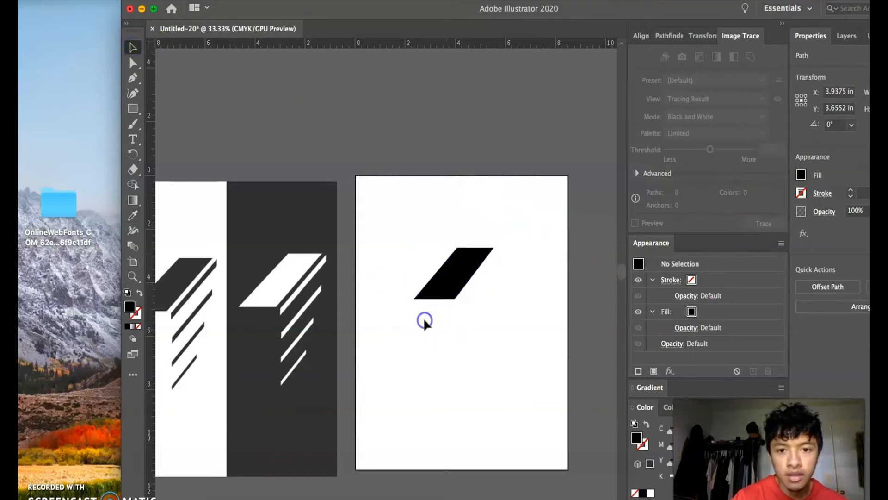
pyautogui.moveTo(425, 320); pyautogui.dragTo(481, 266)
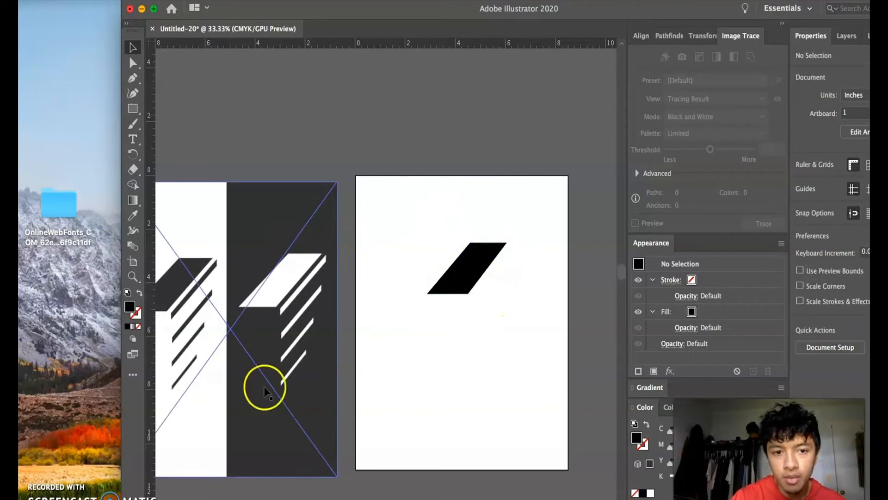
pyautogui.moveTo(187, 243)
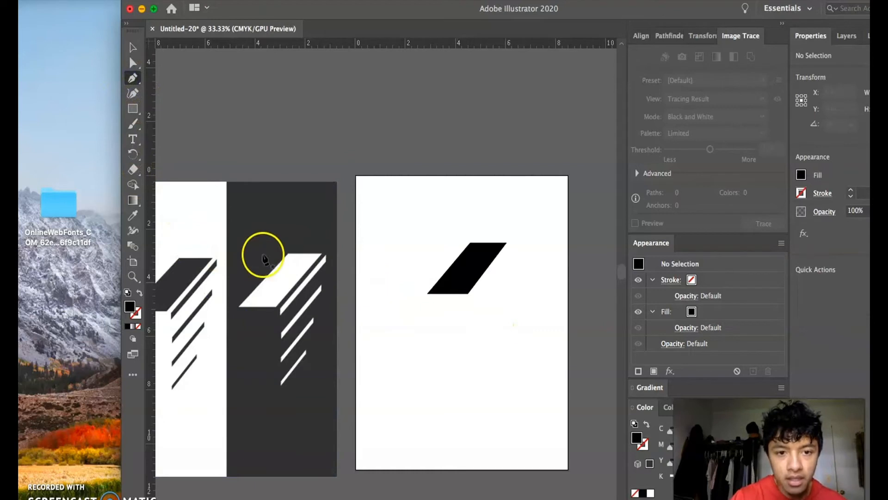
# Draw a thin diagonal bar along the vertical guide beneath the top shape and fill it black.
pyautogui.click(133, 47)
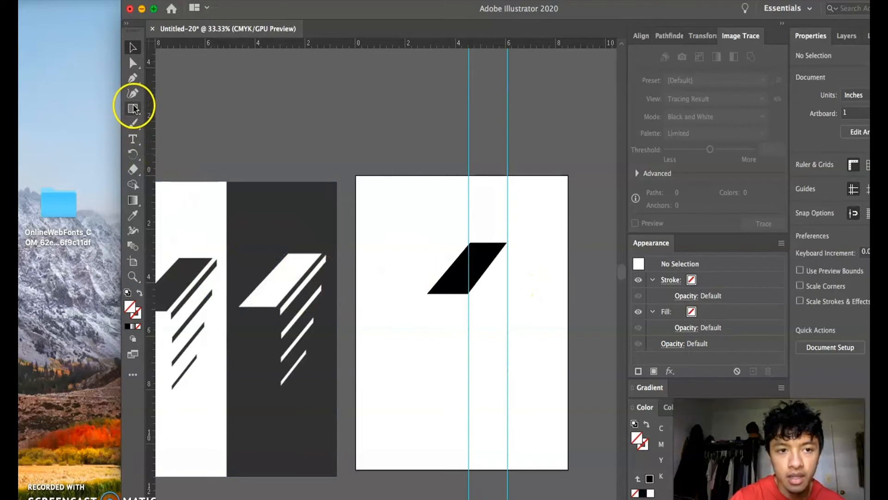
pyautogui.click(132, 77)
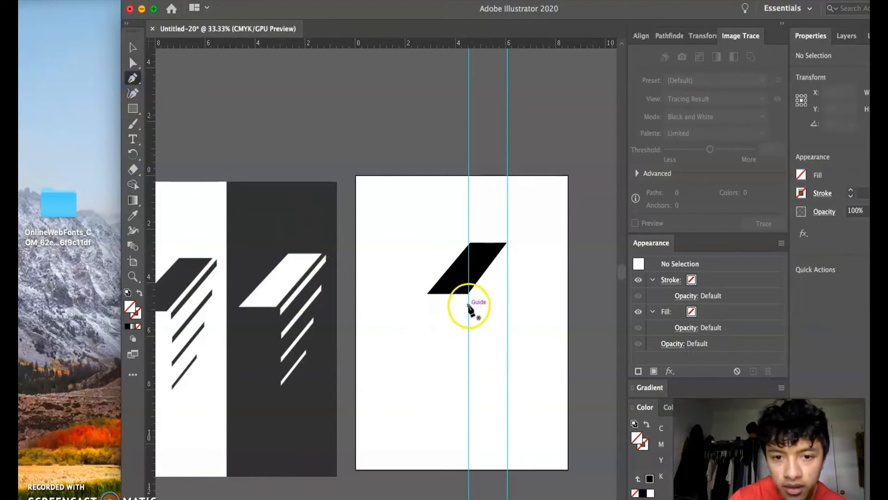
pyautogui.moveTo(469, 306); pyautogui.dragTo(469, 317)
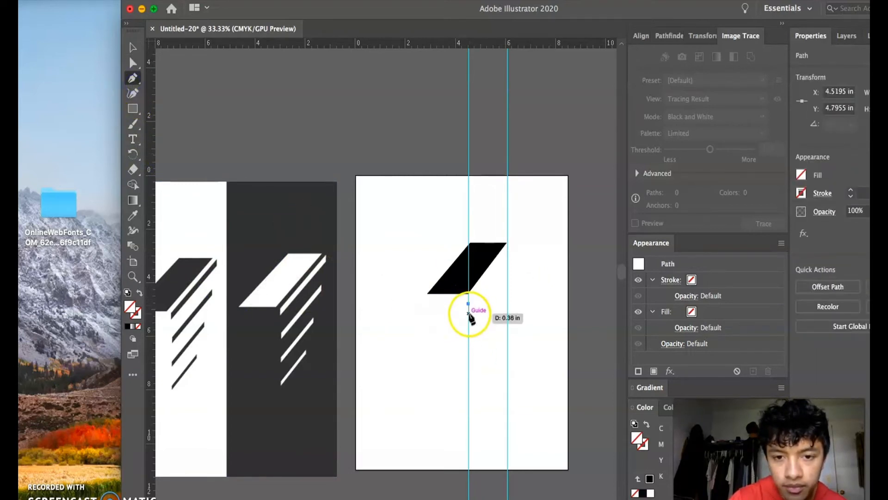
pyautogui.moveTo(467, 312); pyautogui.dragTo(504, 280)
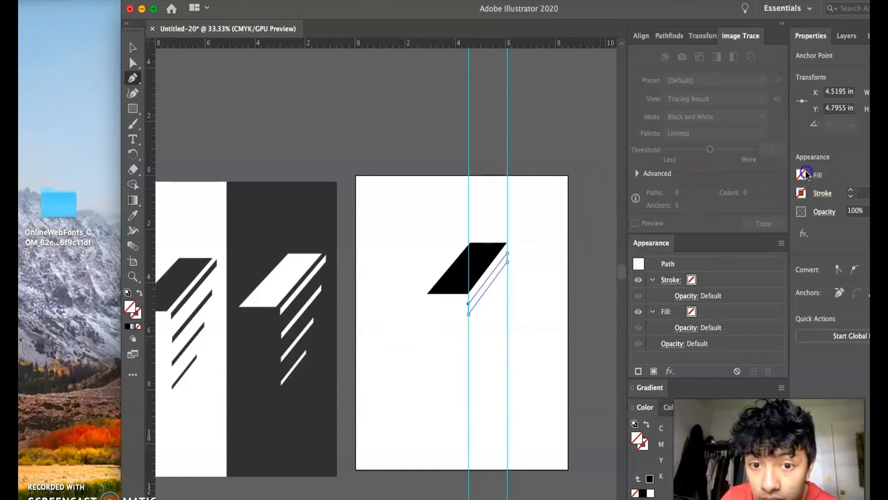
pyautogui.click(801, 175)
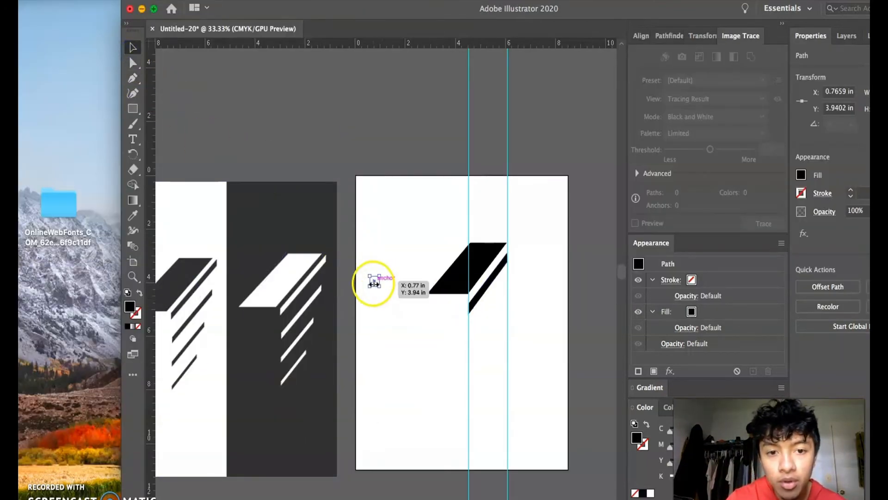
pyautogui.click(377, 277)
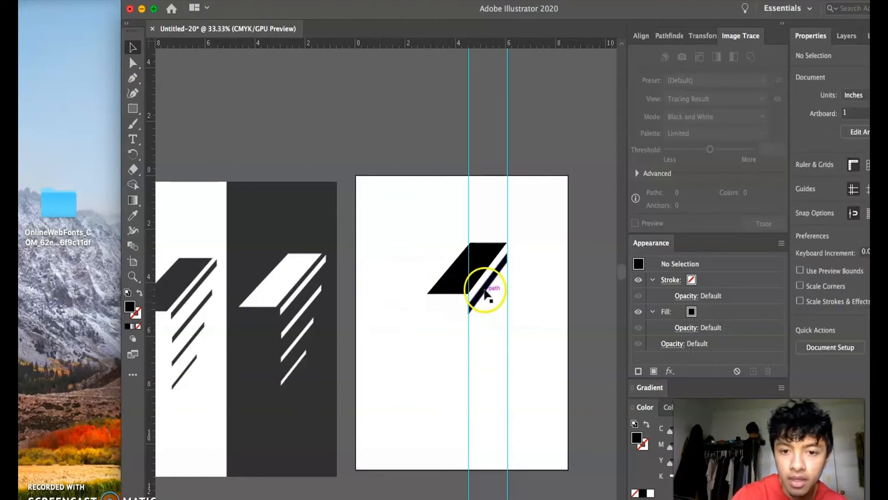
pyautogui.click(132, 78)
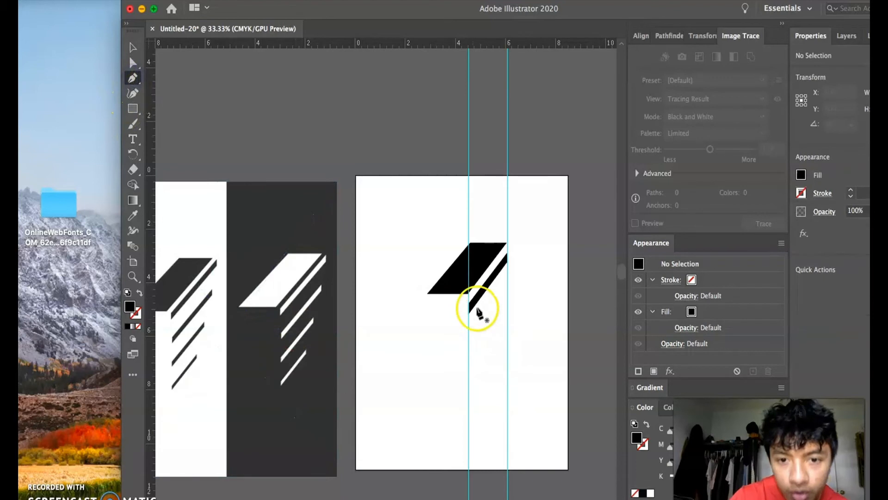
# Duplicate the diagonal bar straight down and position the copy directly below the first.
pyautogui.click(473, 309)
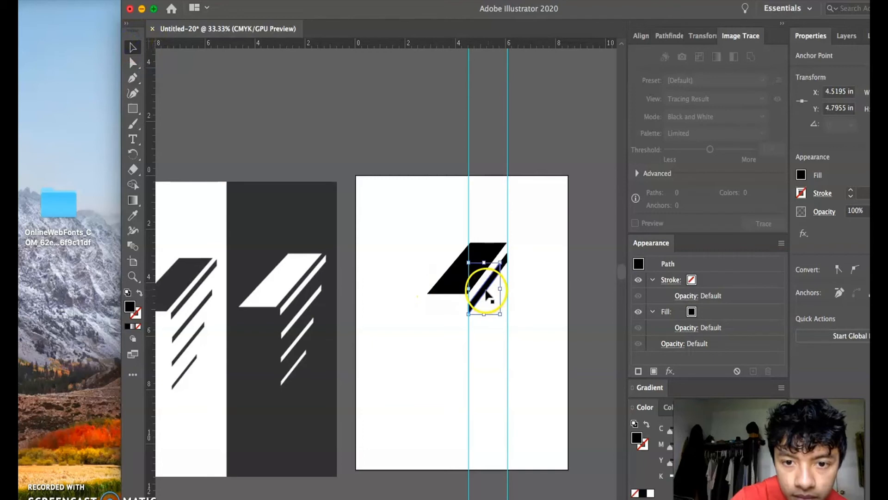
pyautogui.moveTo(485, 290); pyautogui.dragTo(488, 325)
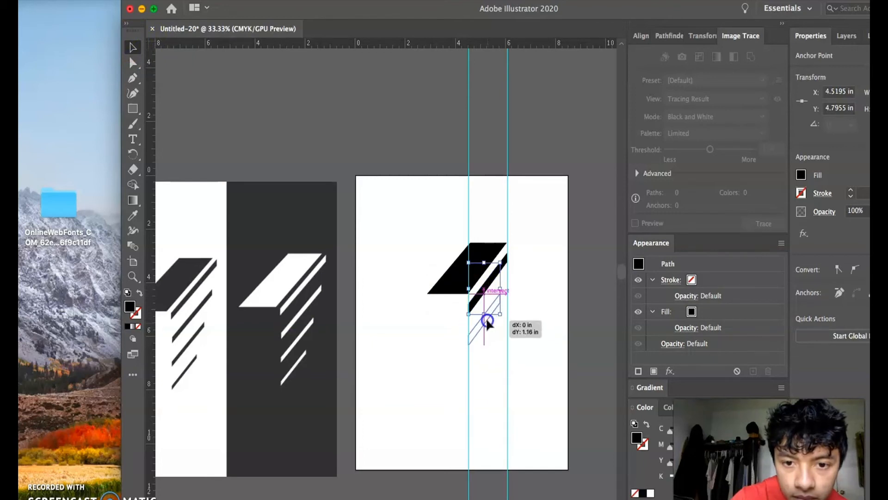
pyautogui.moveTo(488, 323); pyautogui.dragTo(489, 328)
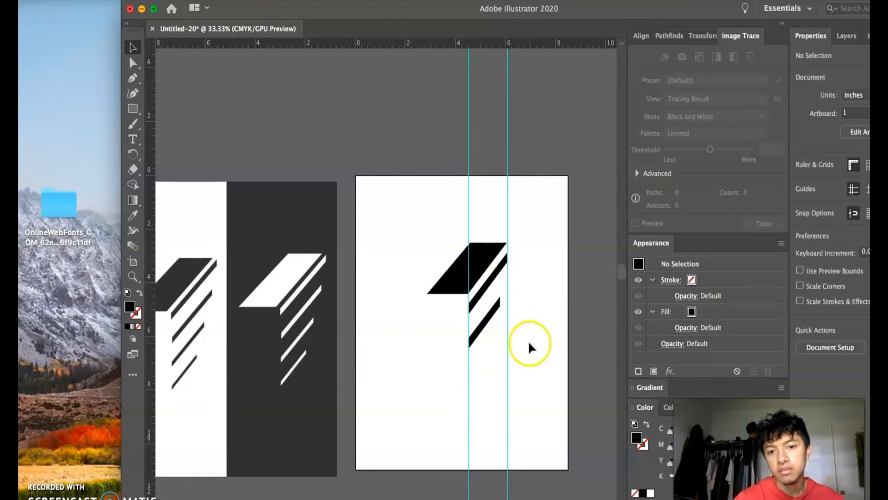
pyautogui.moveTo(529, 345); pyautogui.dragTo(484, 314)
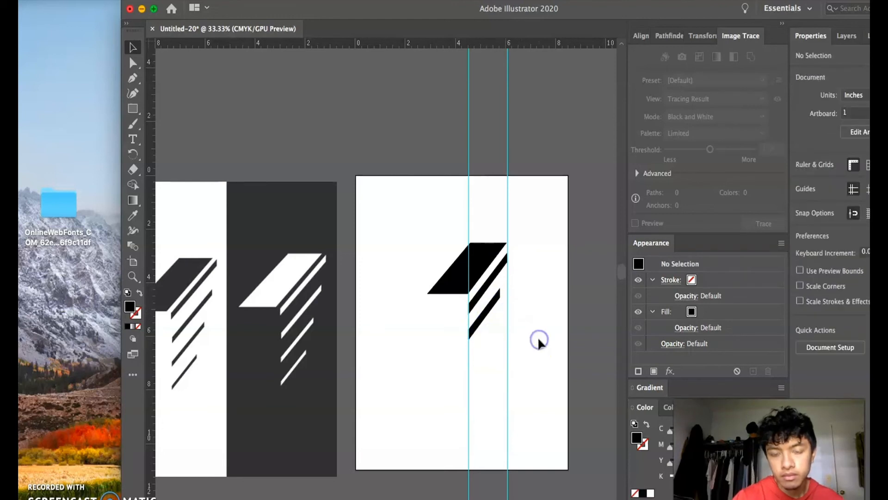
# Draw a third diagonal bar lower down, adjust its corner anchor, and deselect.
pyautogui.click(132, 78)
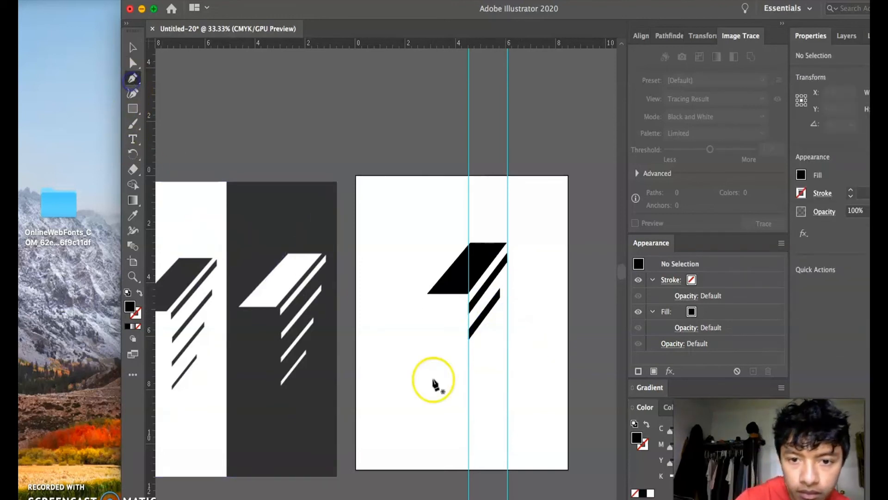
pyautogui.moveTo(433, 379); pyautogui.dragTo(467, 337)
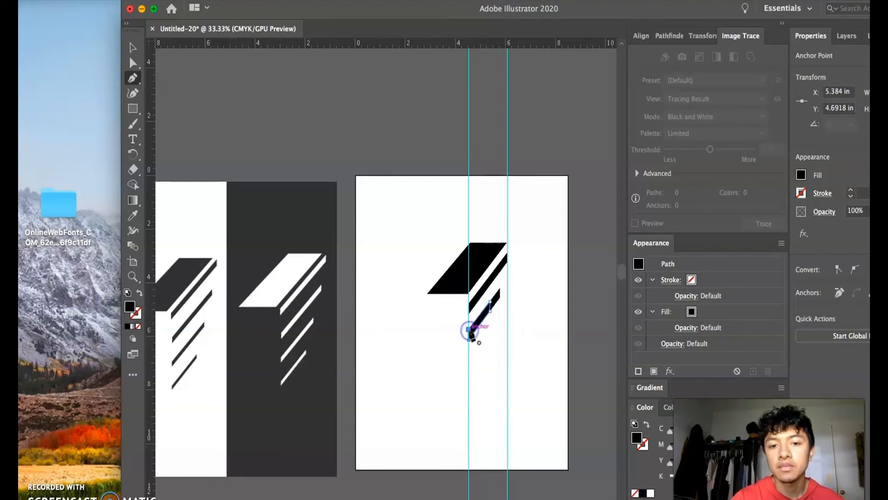
pyautogui.click(132, 47)
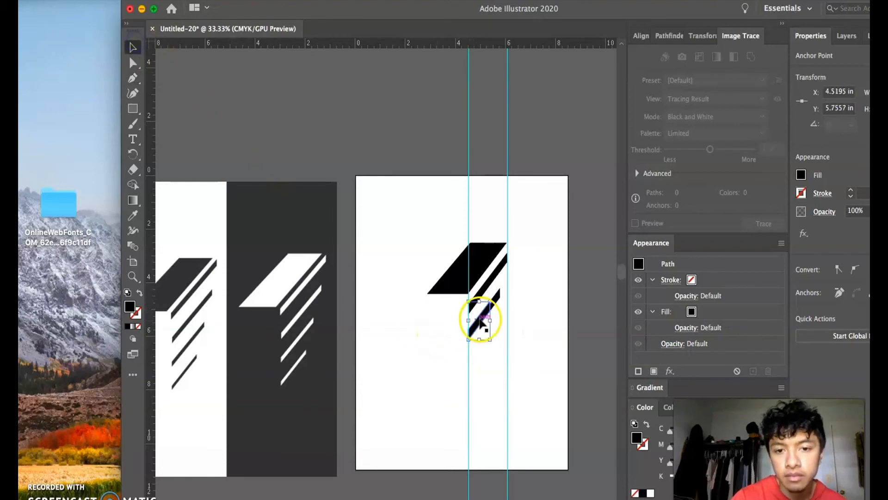
pyautogui.moveTo(481, 317); pyautogui.dragTo(484, 348)
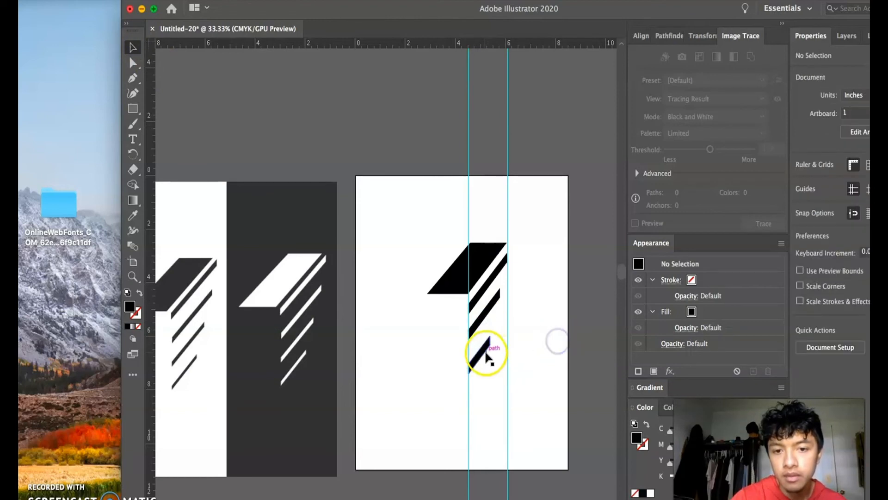
pyautogui.click(481, 352)
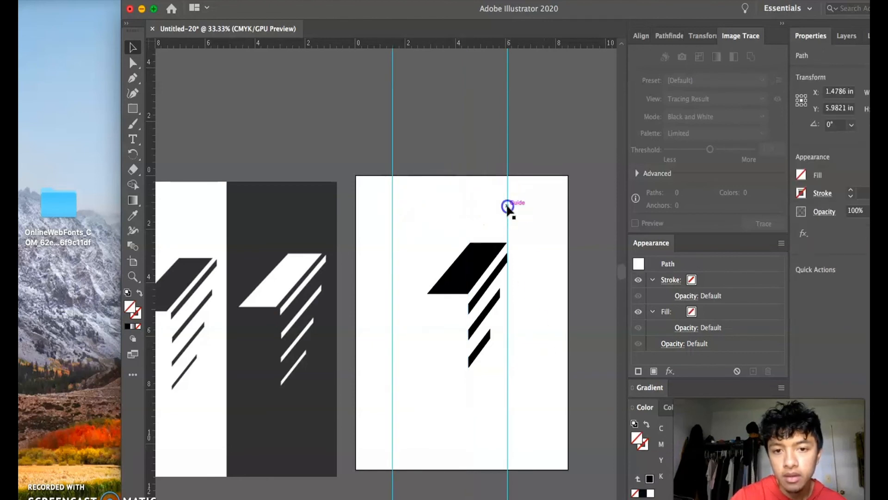
# Reposition the vertical guides around the finished logo and its descending bars.
pyautogui.moveTo(508, 206); pyautogui.dragTo(553, 195)
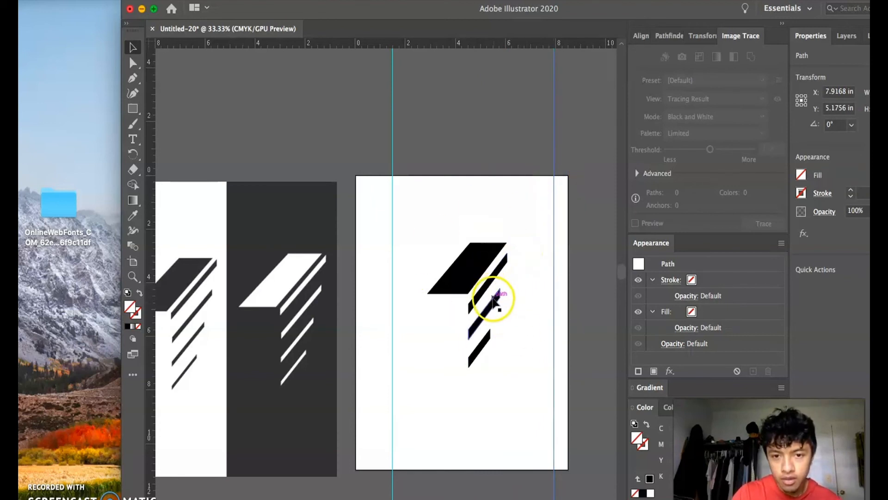
pyautogui.moveTo(493, 297); pyautogui.dragTo(493, 306)
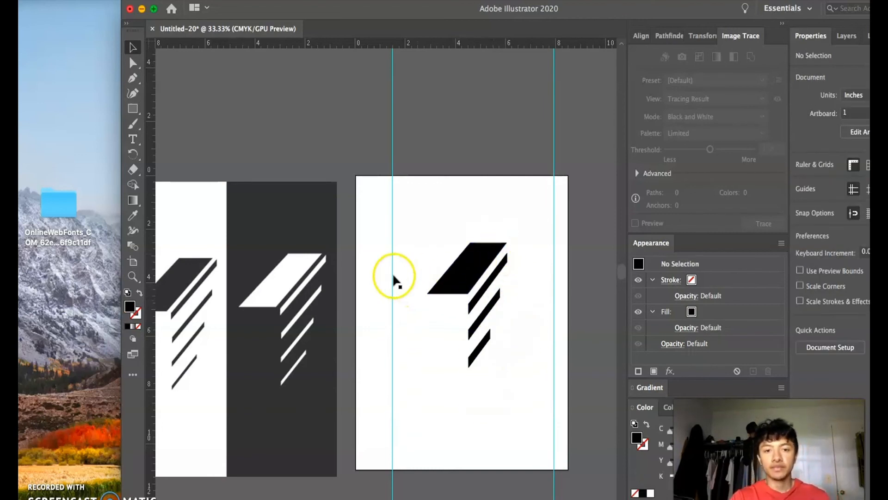
pyautogui.moveTo(394, 278); pyautogui.dragTo(469, 284)
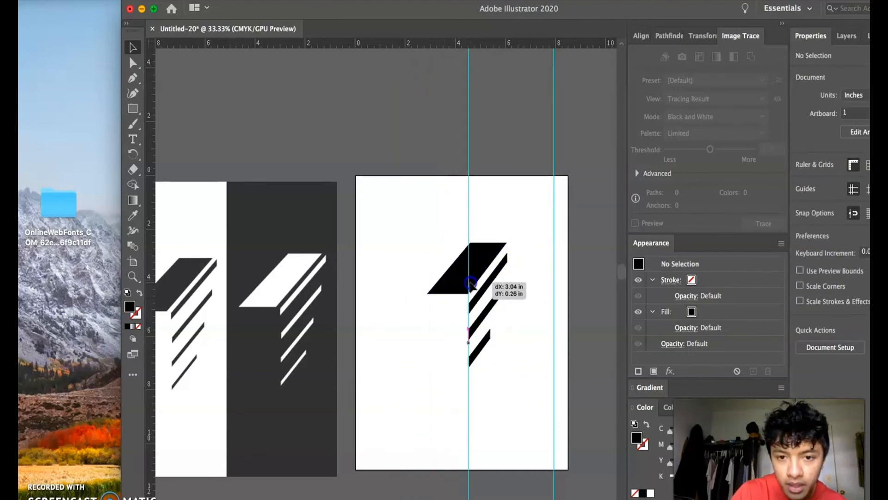